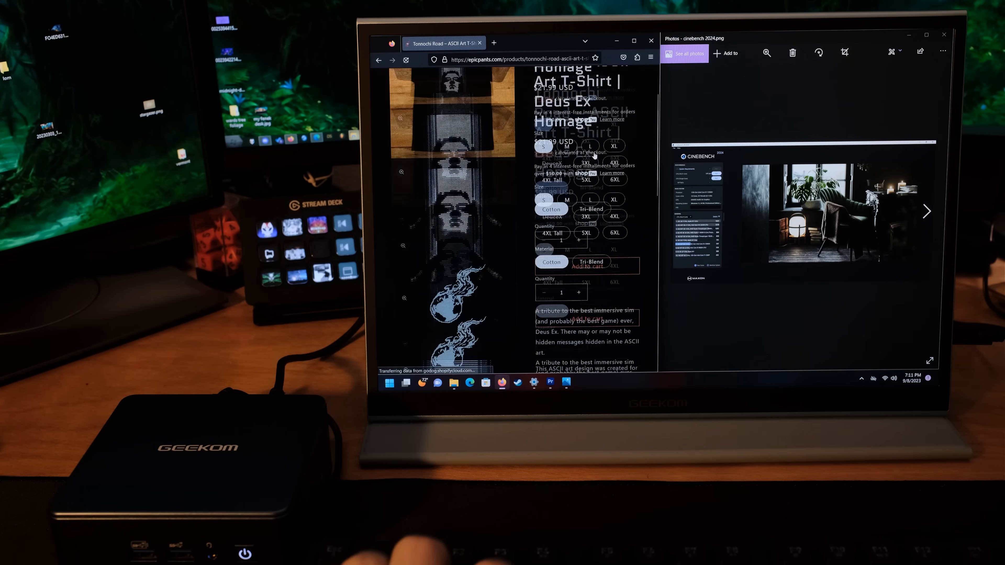
- Switch from the CPUID page to the Memory page showing physical, virtual and paging memory details
scroll(down, 3)
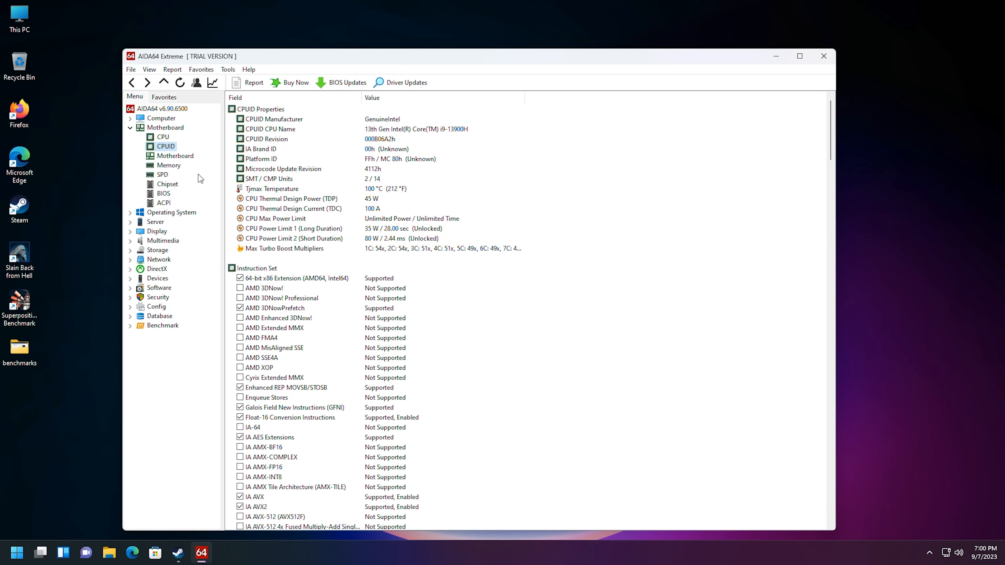
click(169, 165)
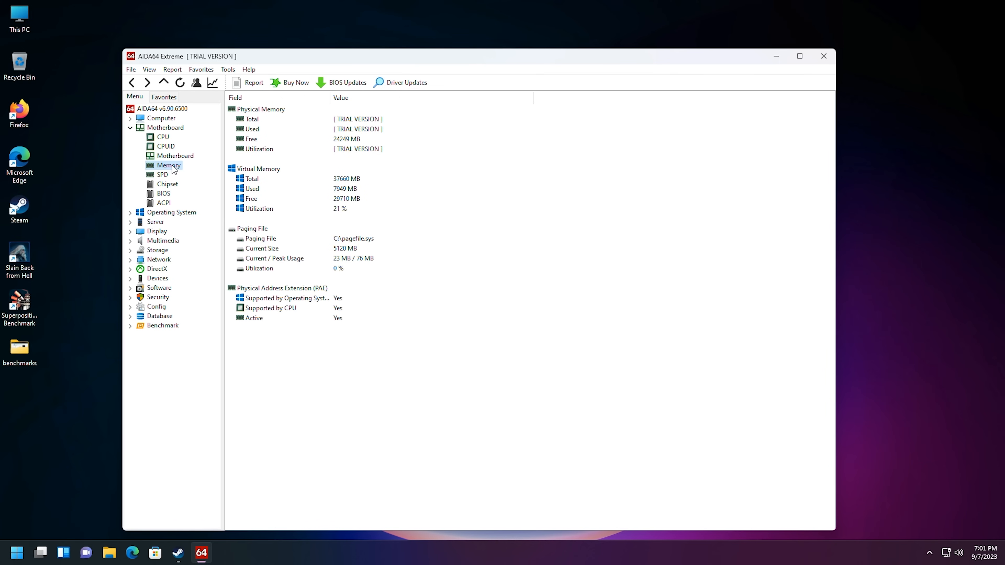